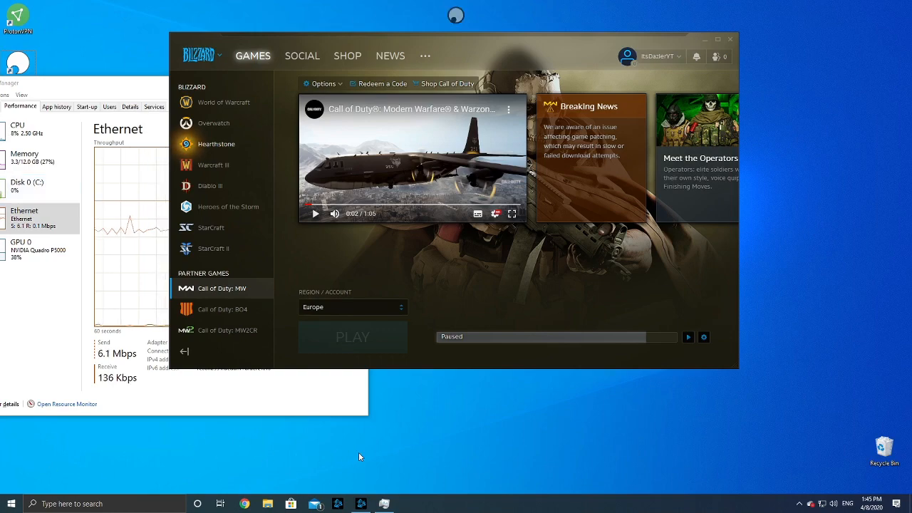
{"action": "mouse_move", "coordinate": [375, 114]}
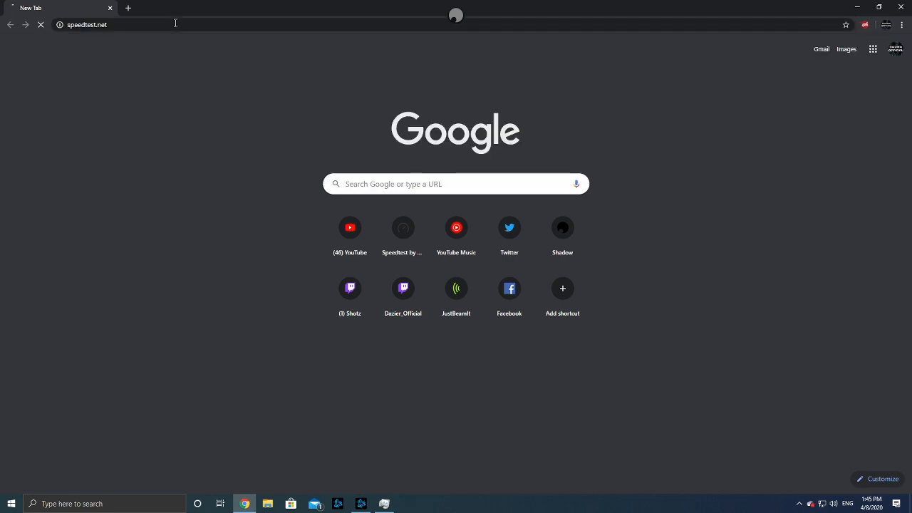
Step: Load speedtest.net and run a connection speed test with GO
{"action": "key", "text": "Return"}
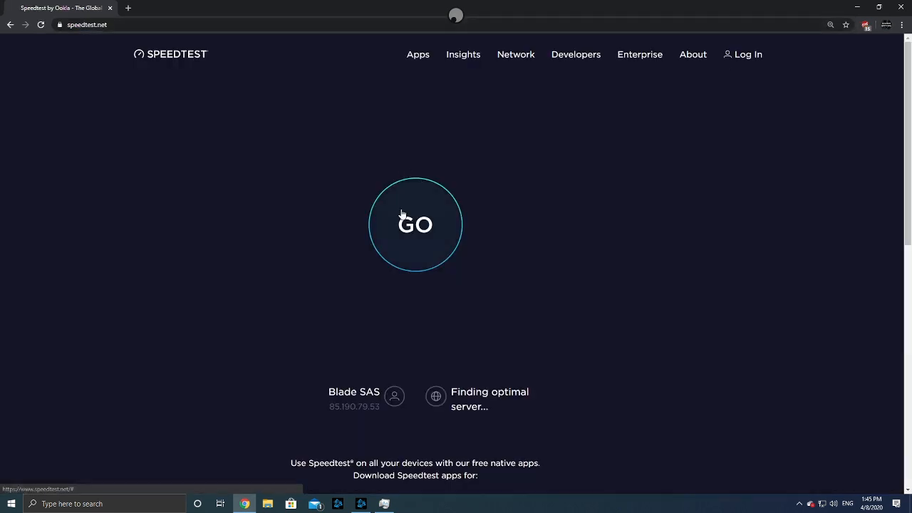
{"action": "left_click", "coordinate": [415, 224]}
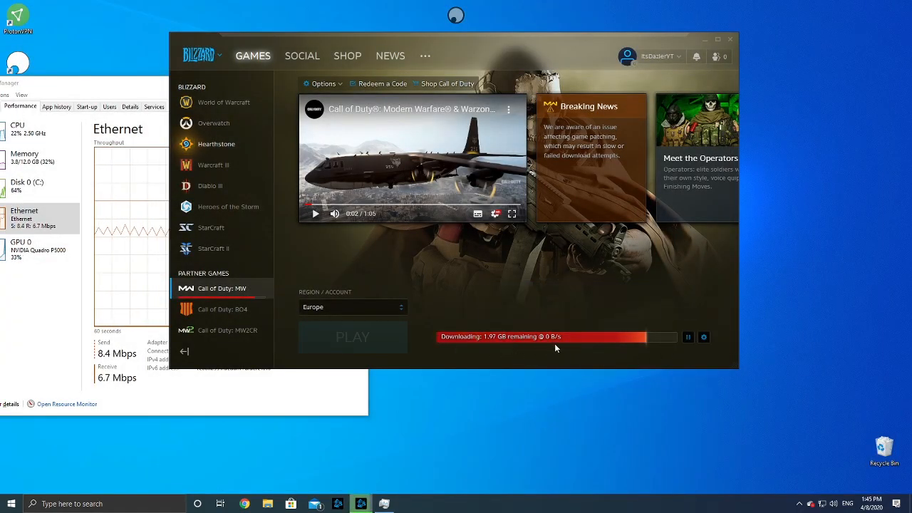
{"action": "mouse_move", "coordinate": [555, 336]}
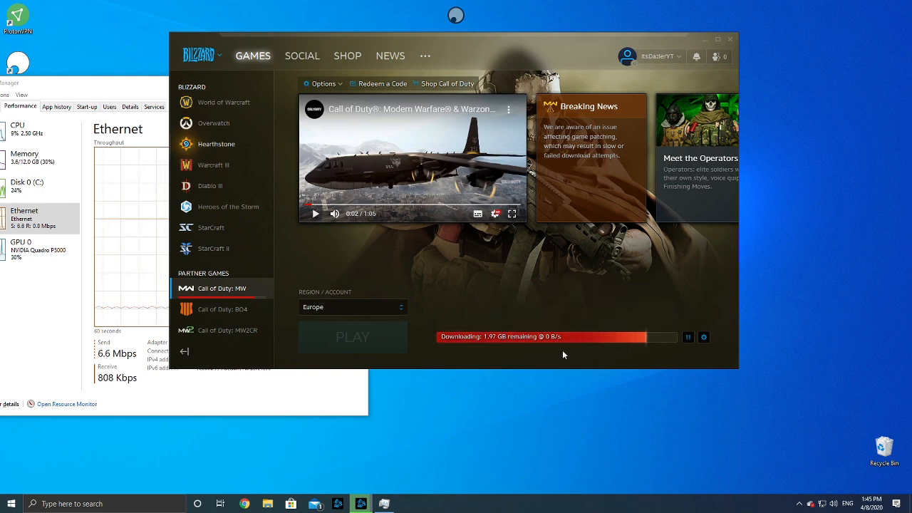
{"action": "mouse_move", "coordinate": [688, 337]}
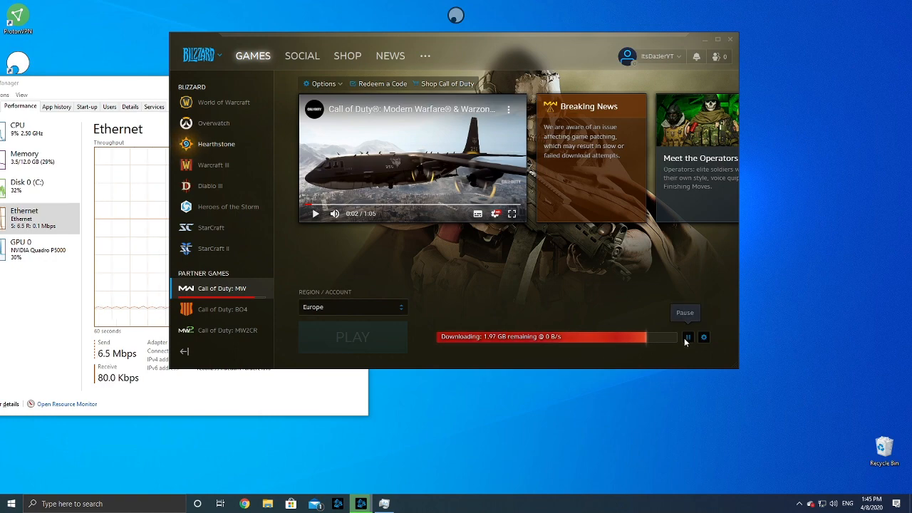
Step: Pause the Modern Warfare download, visit and close Settings, then resume it
{"action": "left_click", "coordinate": [688, 337]}
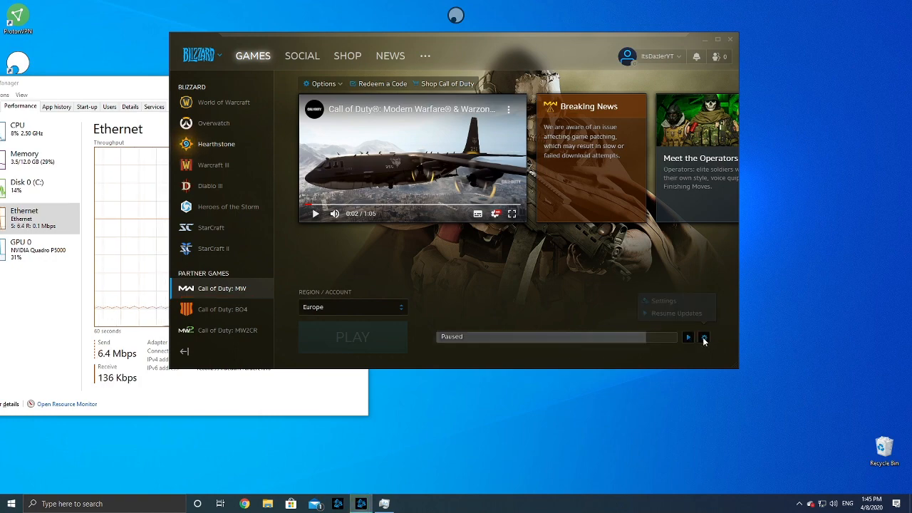
{"action": "left_click", "coordinate": [663, 300]}
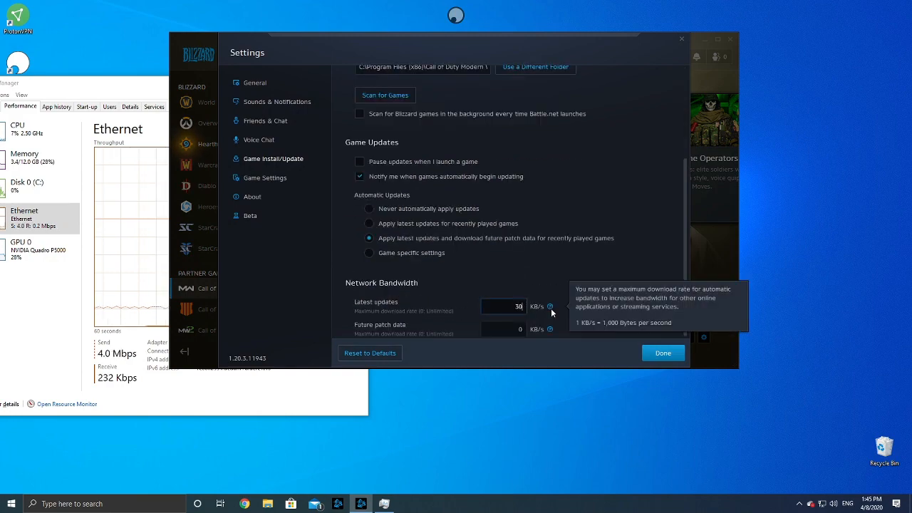
{"action": "left_click", "coordinate": [662, 352]}
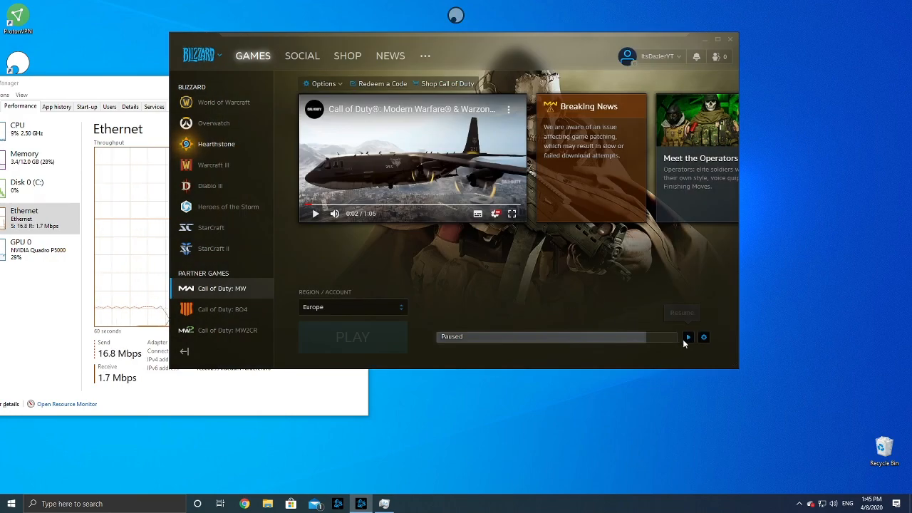
{"action": "left_click", "coordinate": [688, 337]}
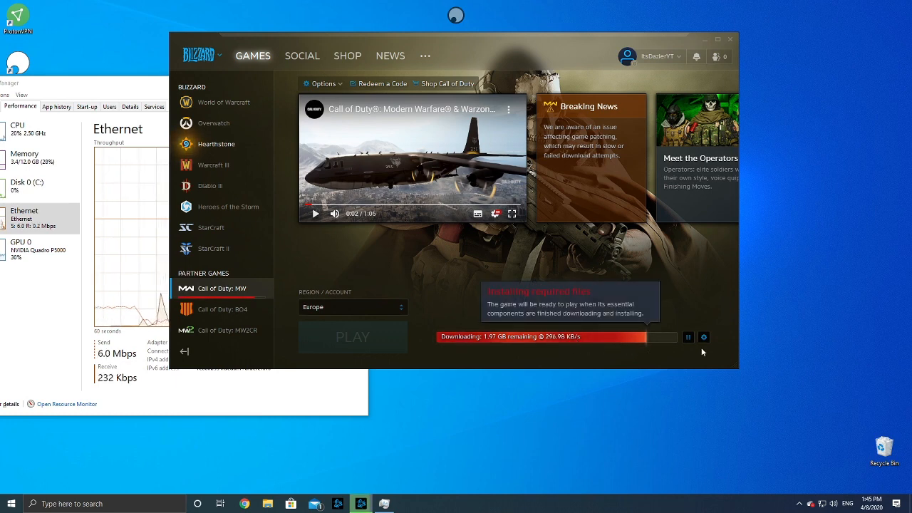
{"action": "mouse_move", "coordinate": [627, 306]}
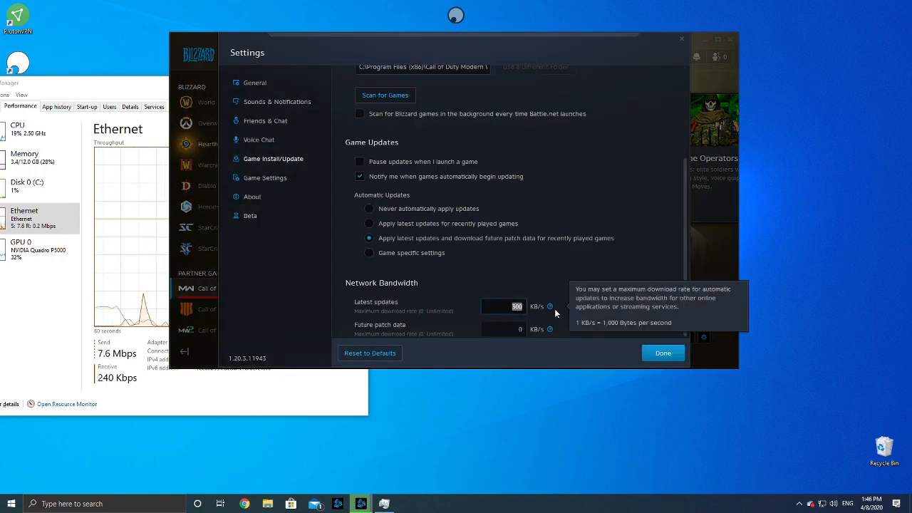
Step: Save the Latest updates bandwidth change and close Battle.net settings
{"action": "left_click", "coordinate": [662, 353]}
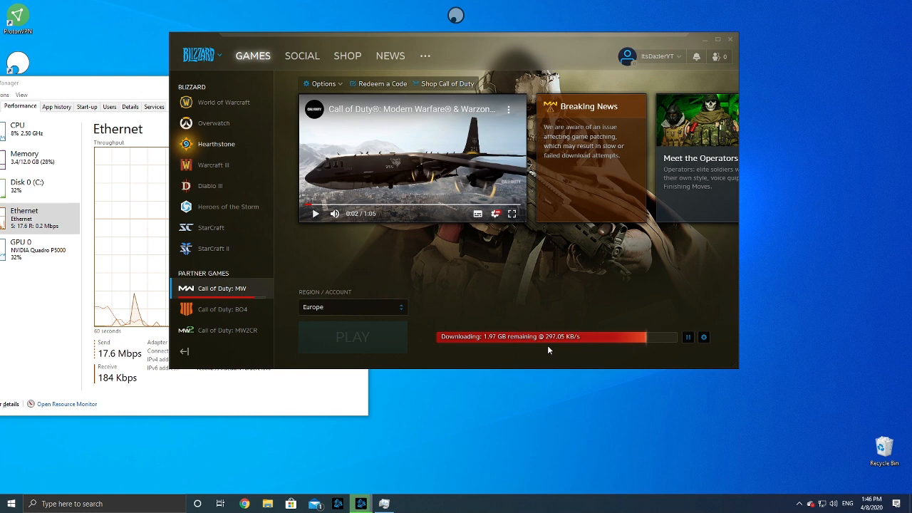
{"action": "mouse_move", "coordinate": [550, 355]}
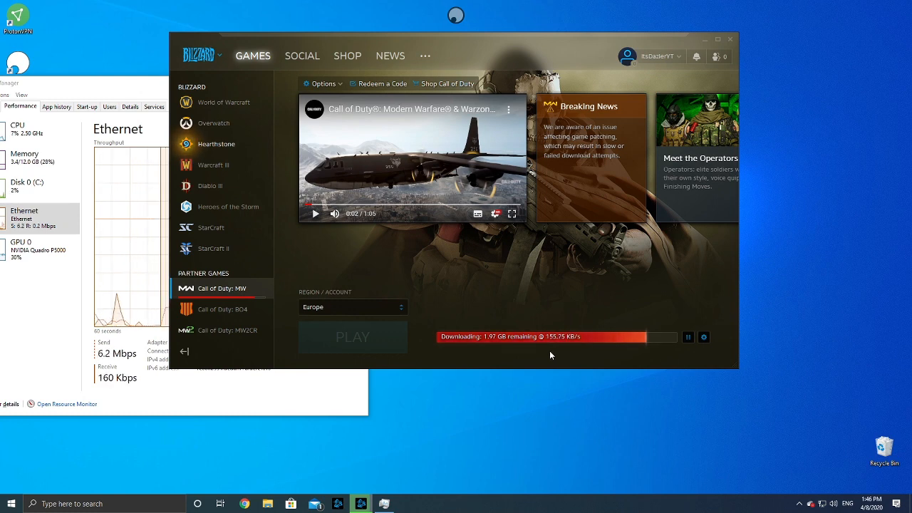
{"action": "mouse_move", "coordinate": [591, 279]}
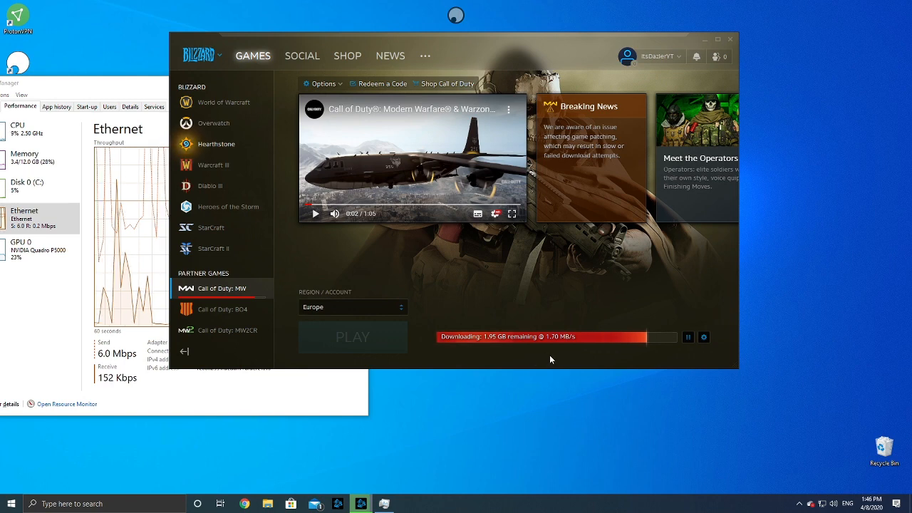
{"action": "mouse_move", "coordinate": [517, 278]}
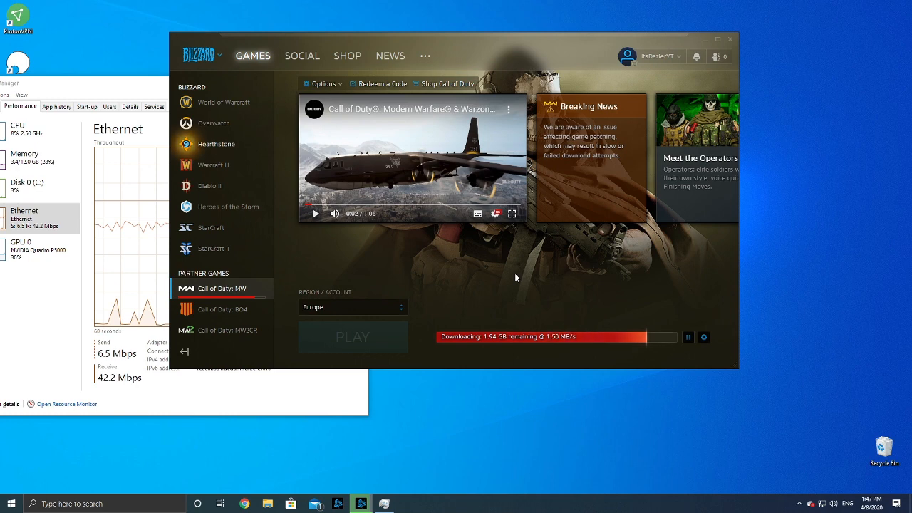
{"action": "mouse_move", "coordinate": [488, 308]}
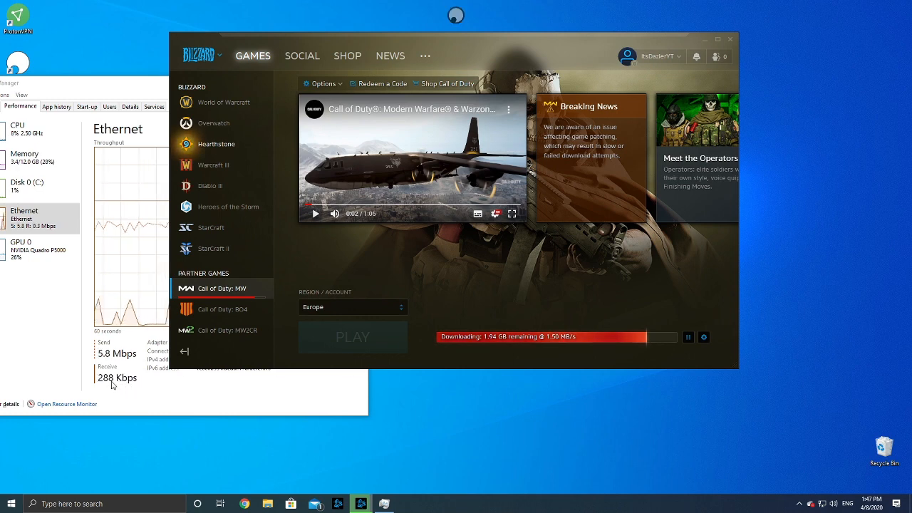
{"action": "mouse_move", "coordinate": [124, 389]}
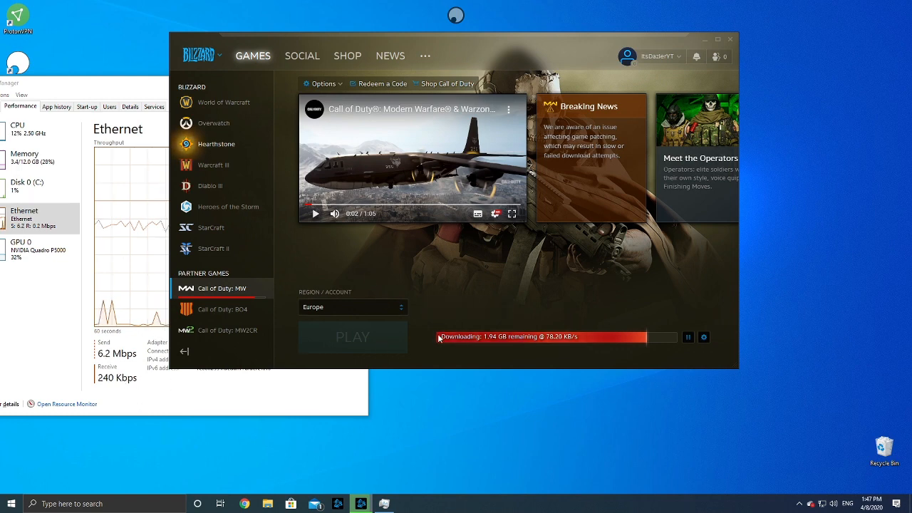
{"action": "mouse_move", "coordinate": [433, 353]}
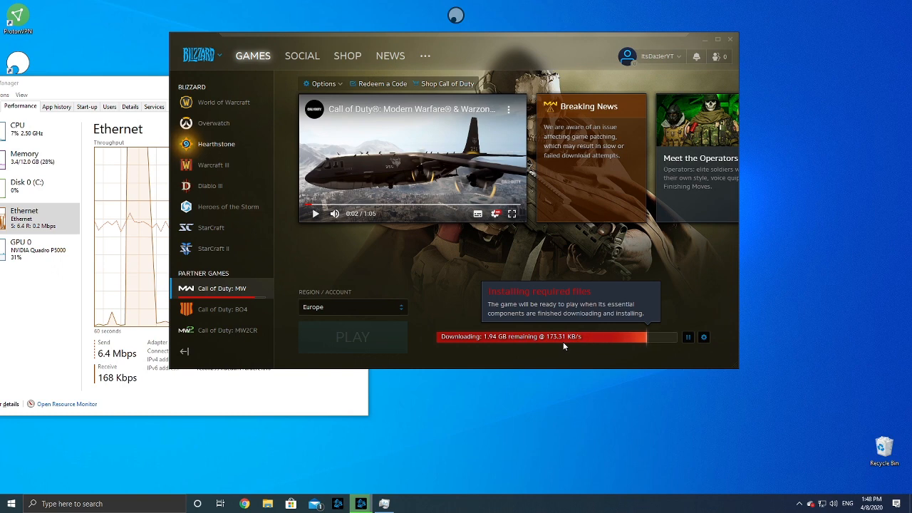
{"action": "mouse_move", "coordinate": [550, 350]}
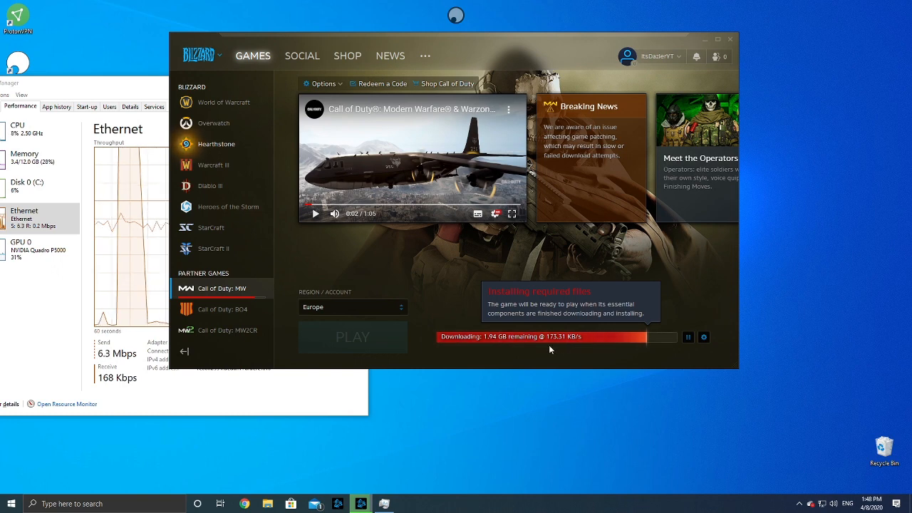
{"action": "mouse_move", "coordinate": [499, 401]}
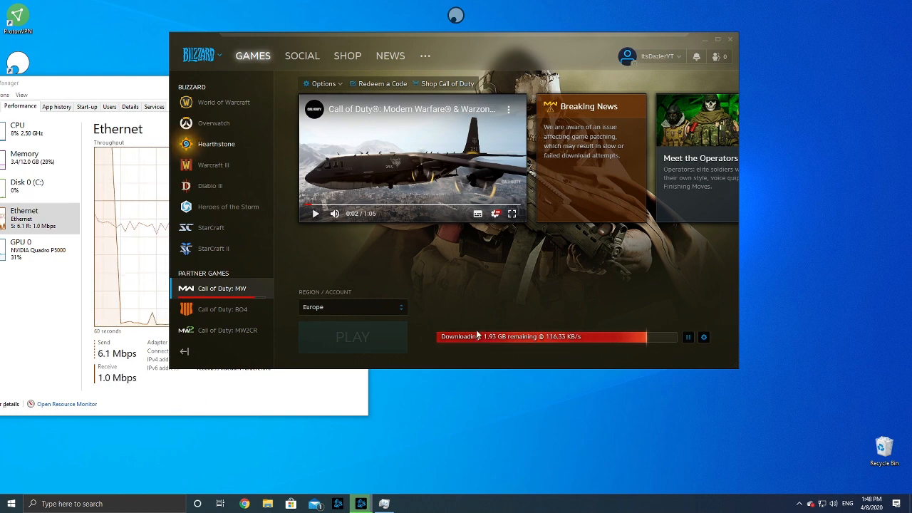
{"action": "mouse_move", "coordinate": [353, 307]}
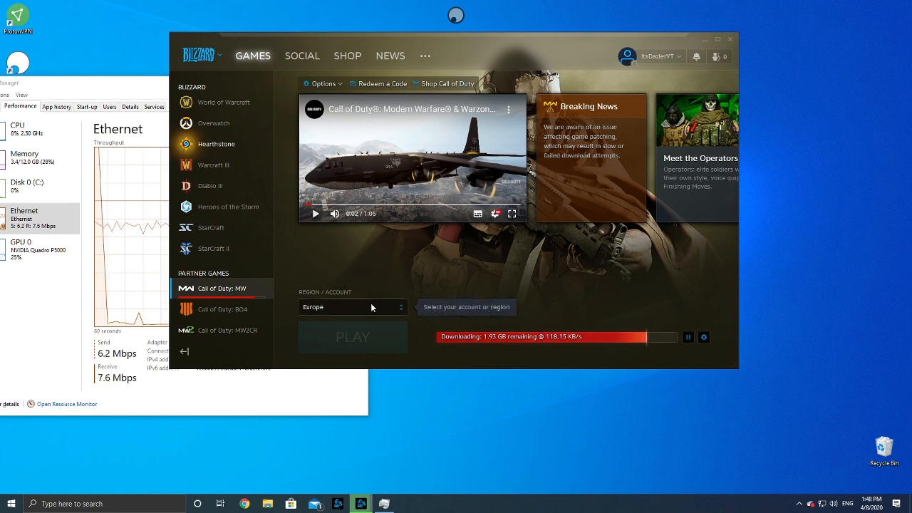
{"action": "left_click", "coordinate": [353, 306]}
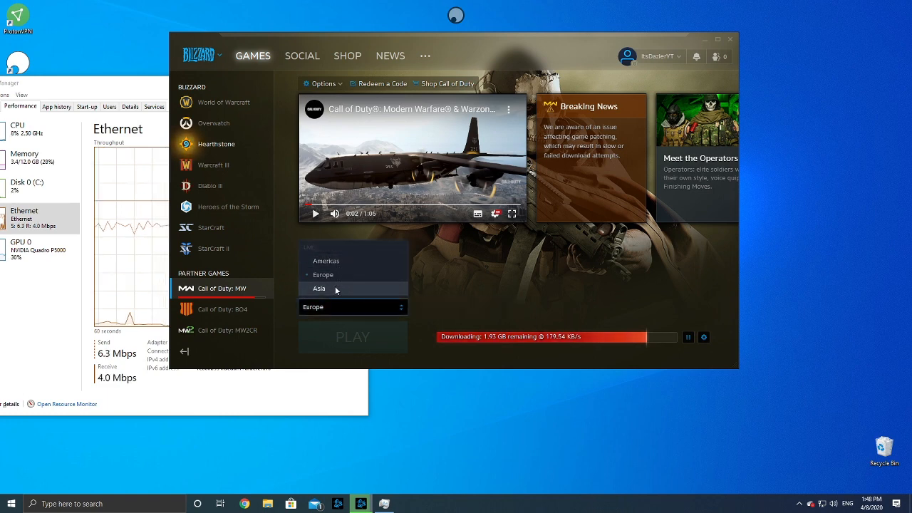
{"action": "mouse_move", "coordinate": [468, 299]}
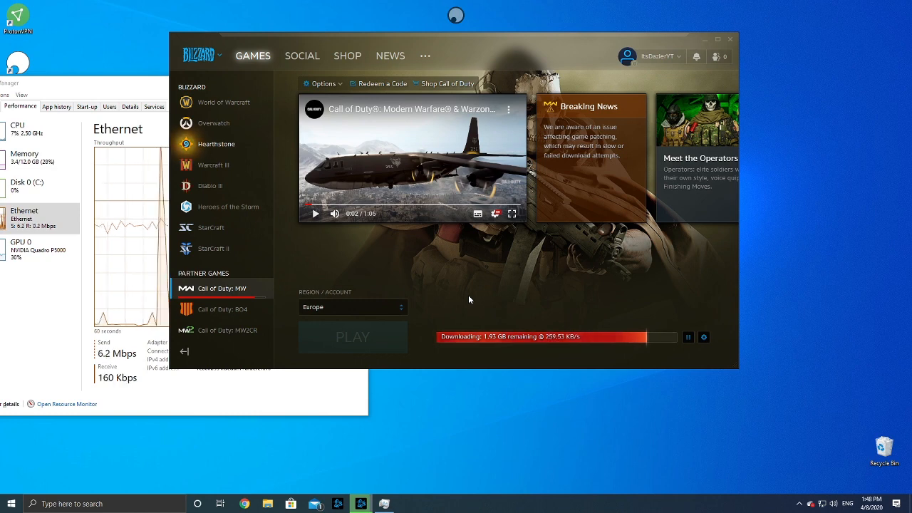
{"action": "mouse_move", "coordinate": [489, 348]}
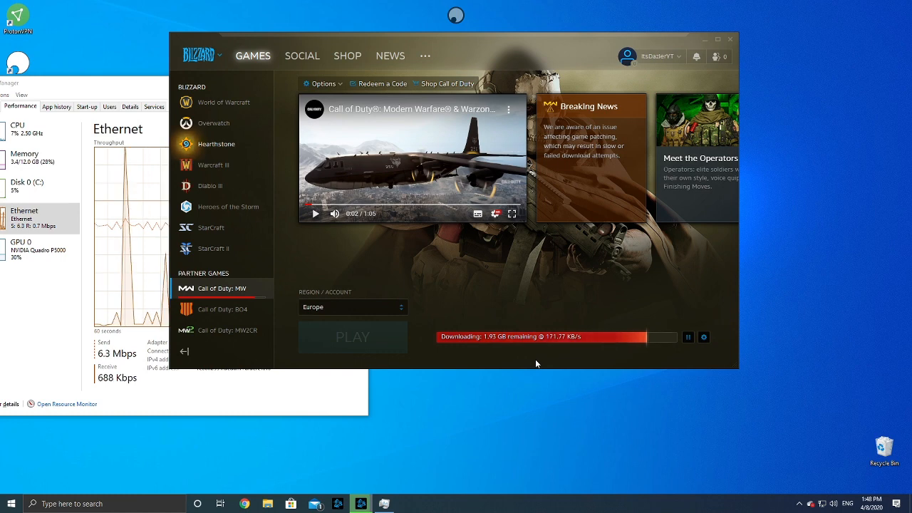
{"action": "mouse_move", "coordinate": [550, 351]}
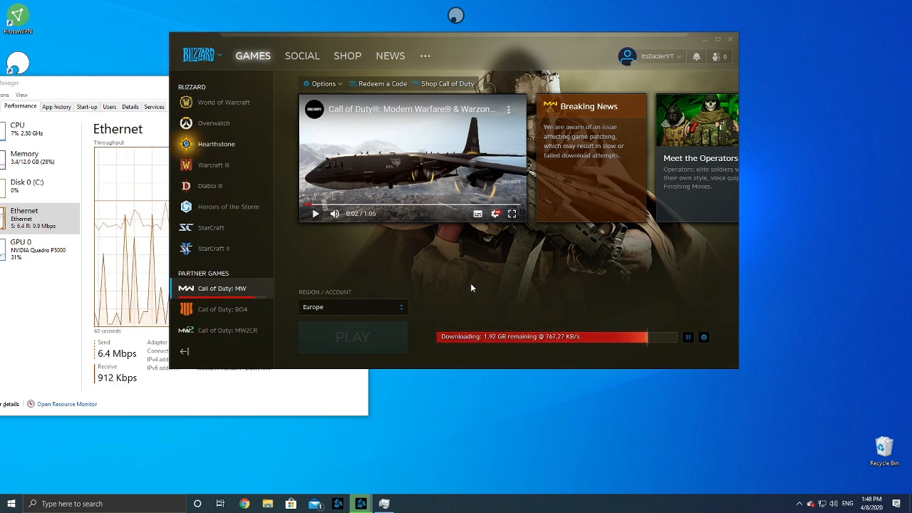
{"action": "mouse_move", "coordinate": [495, 356]}
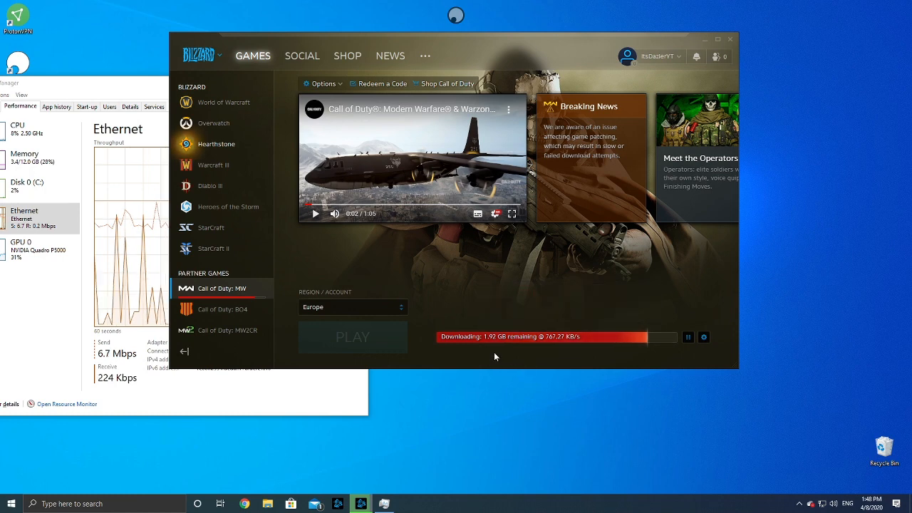
{"action": "mouse_move", "coordinate": [547, 337]}
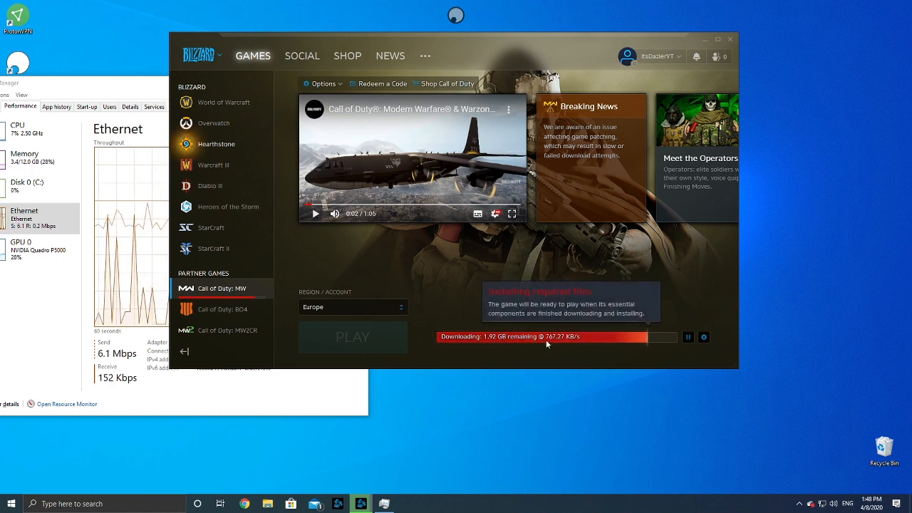
{"action": "mouse_move", "coordinate": [443, 295]}
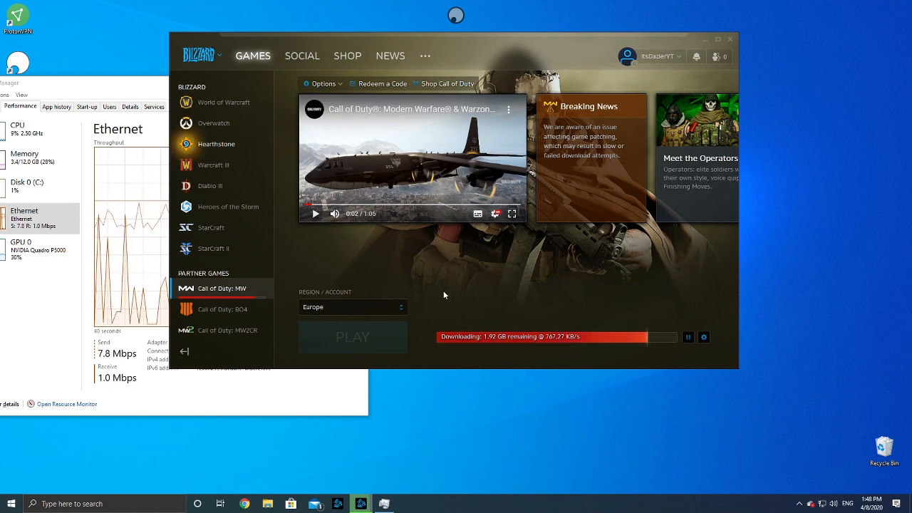
{"action": "mouse_move", "coordinate": [546, 350]}
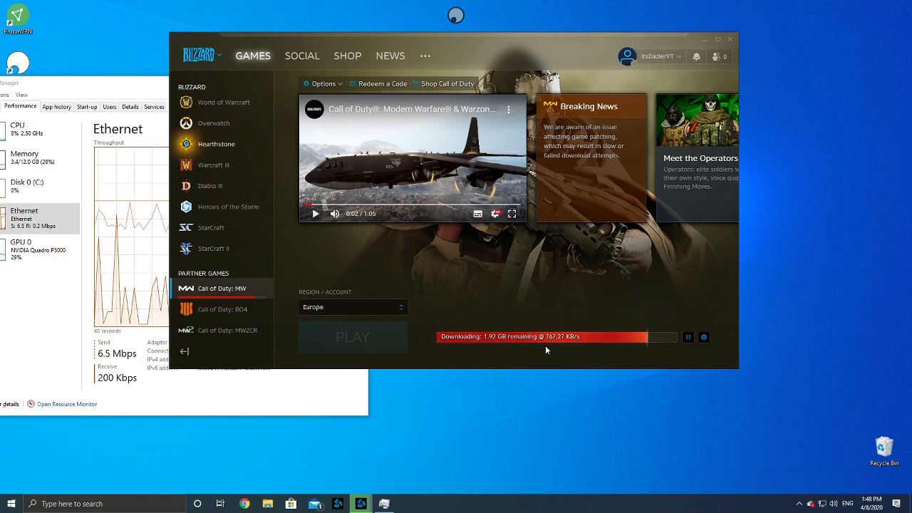
{"action": "mouse_move", "coordinate": [448, 403]}
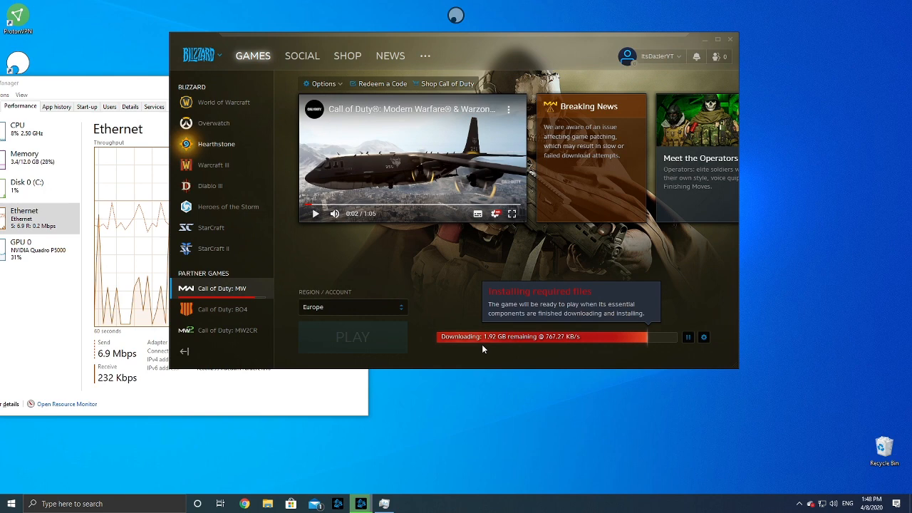
{"action": "mouse_move", "coordinate": [547, 344]}
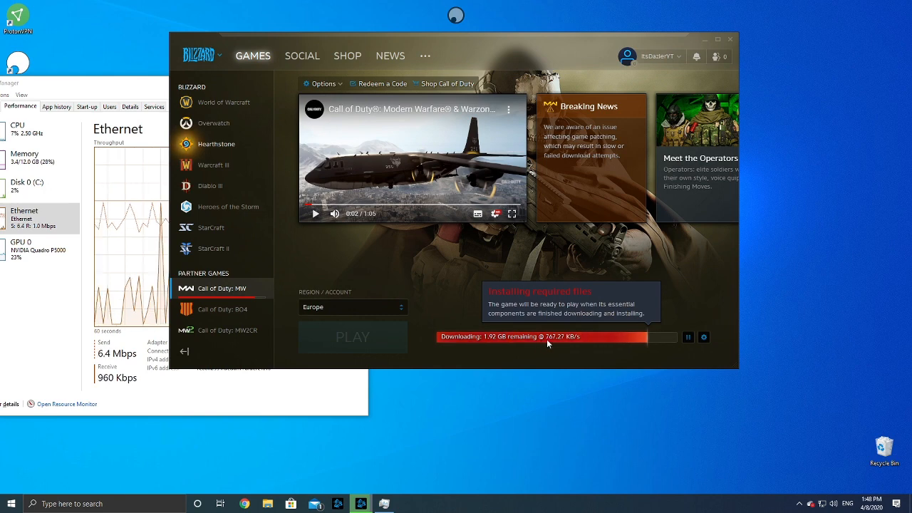
{"action": "mouse_move", "coordinate": [545, 366]}
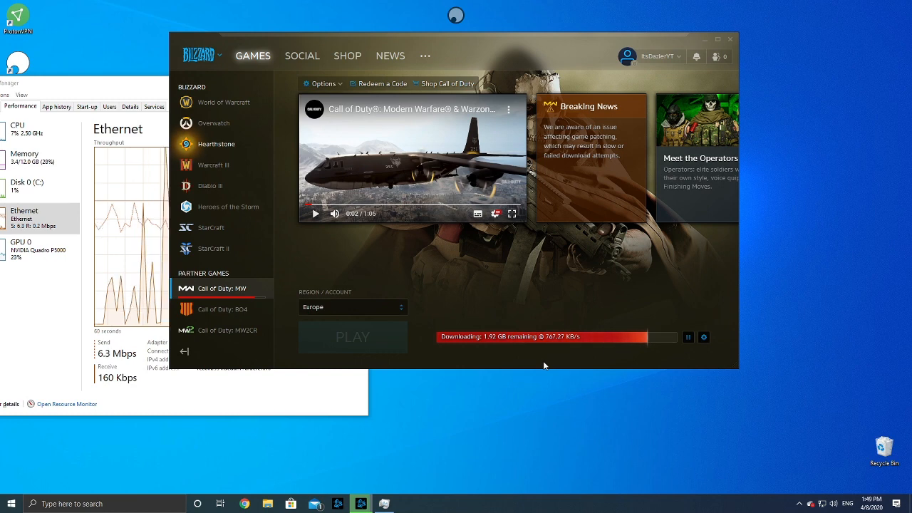
{"action": "mouse_move", "coordinate": [555, 366]}
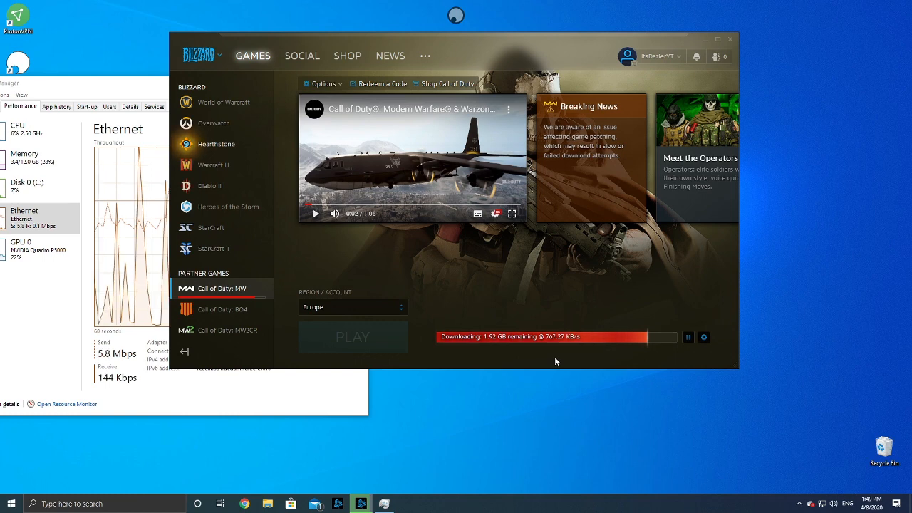
{"action": "mouse_move", "coordinate": [497, 357]}
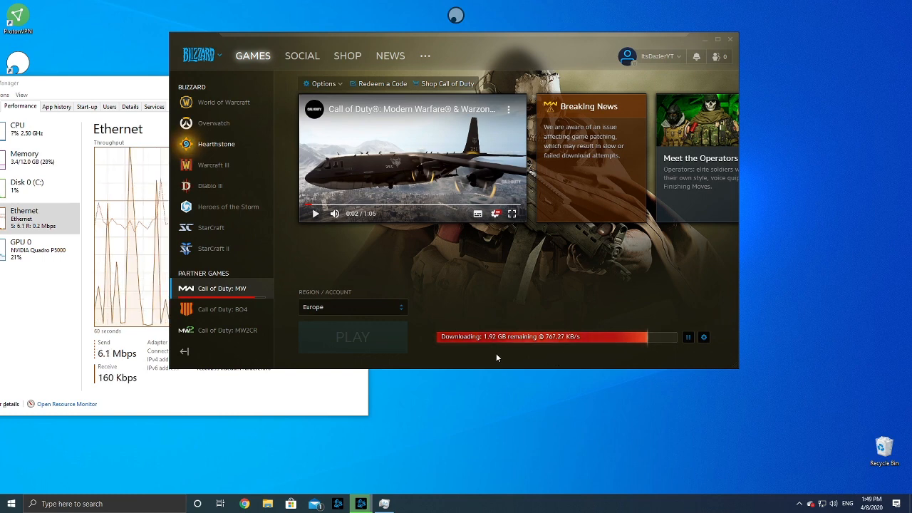
{"action": "mouse_move", "coordinate": [453, 290]}
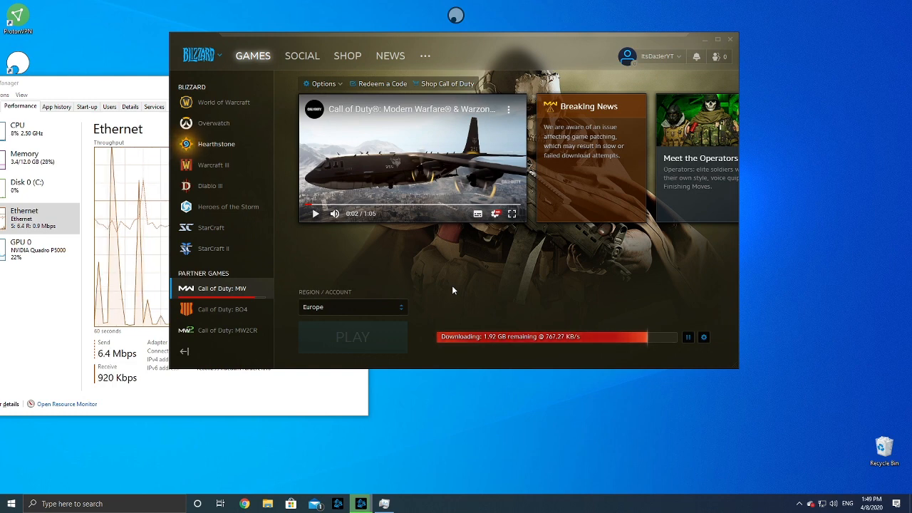
{"action": "mouse_move", "coordinate": [419, 296]}
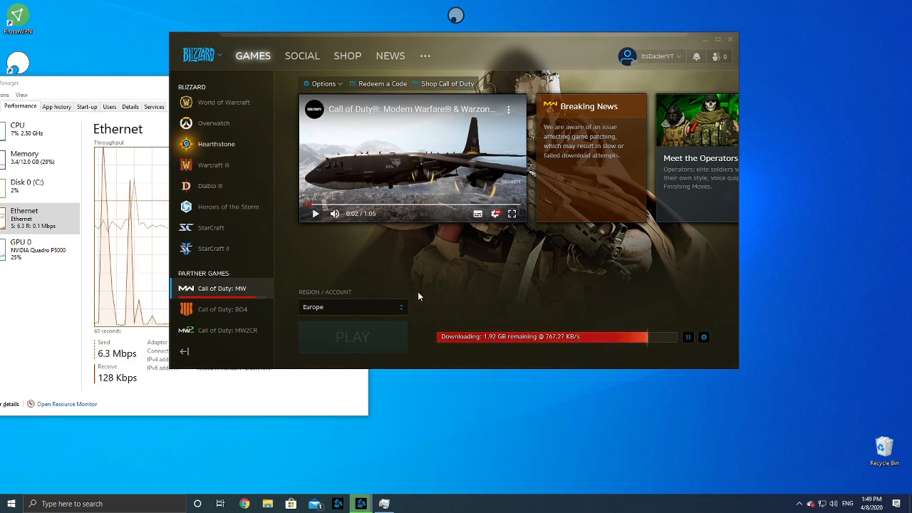